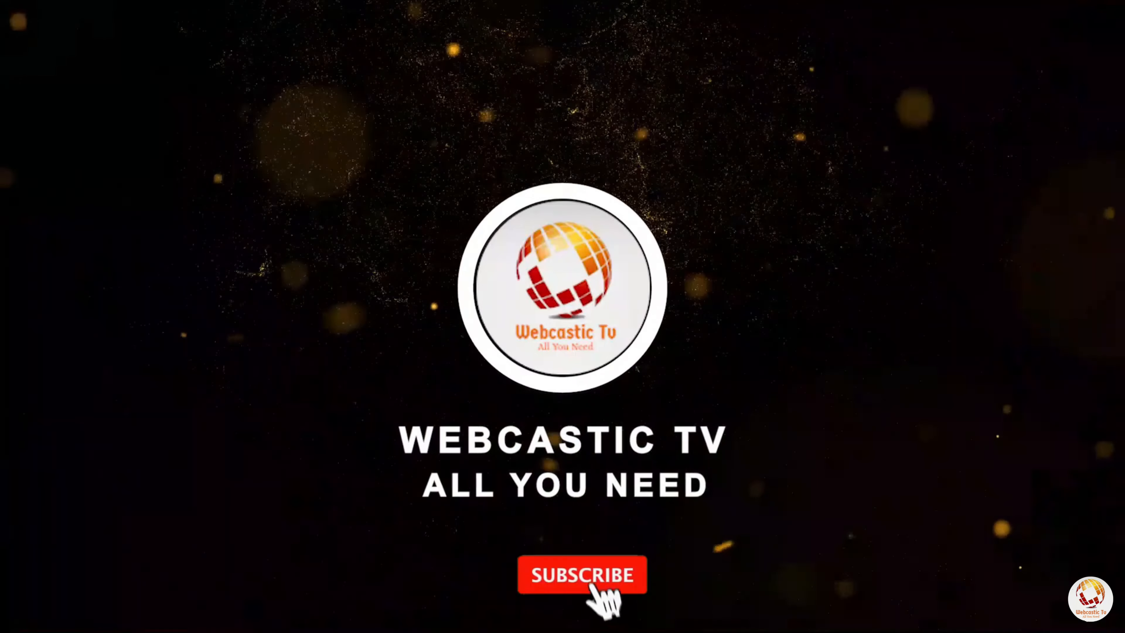
Keep the Webcastic TV intro playing until Subscribe turns to Subscribed beside the bell.
{"action": "left_click", "coordinate": [581, 574]}
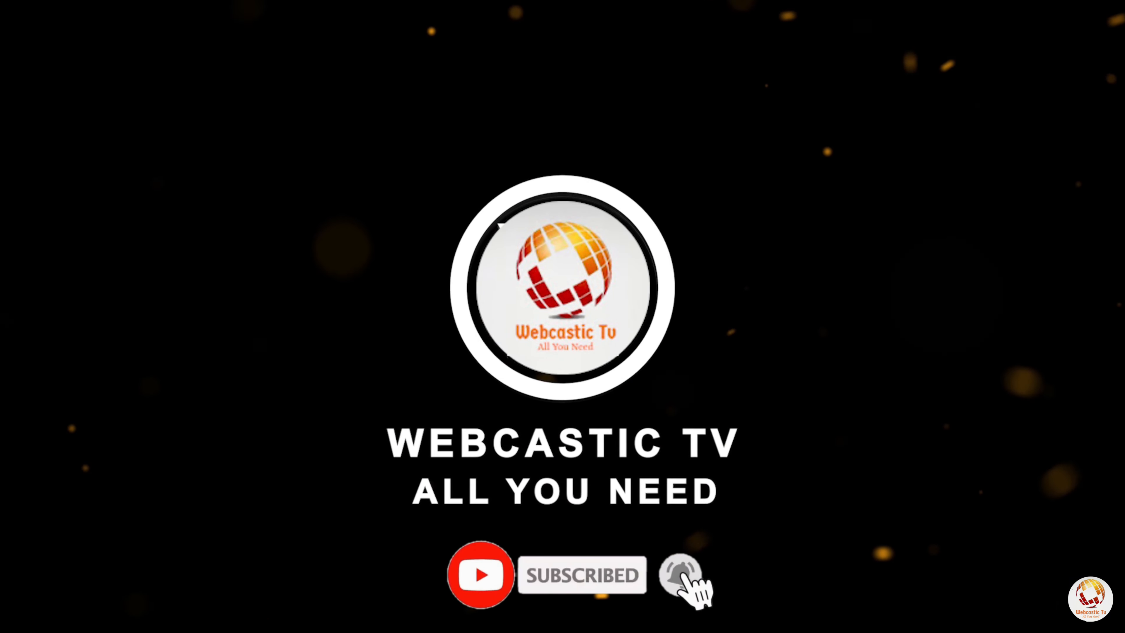